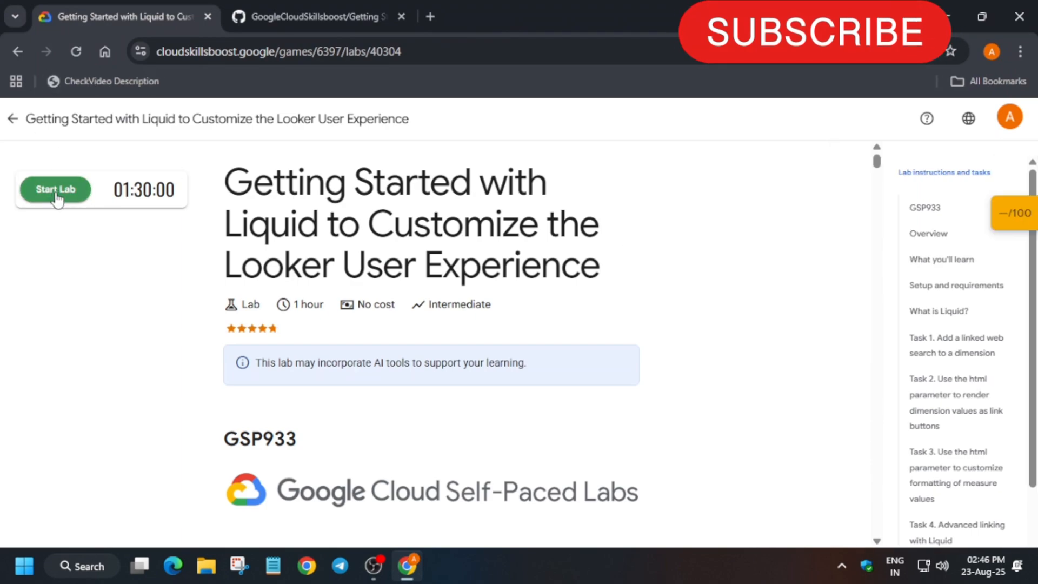
Start the Liquid lab and open its Looker link in an incognito window.
left_click(55, 190)
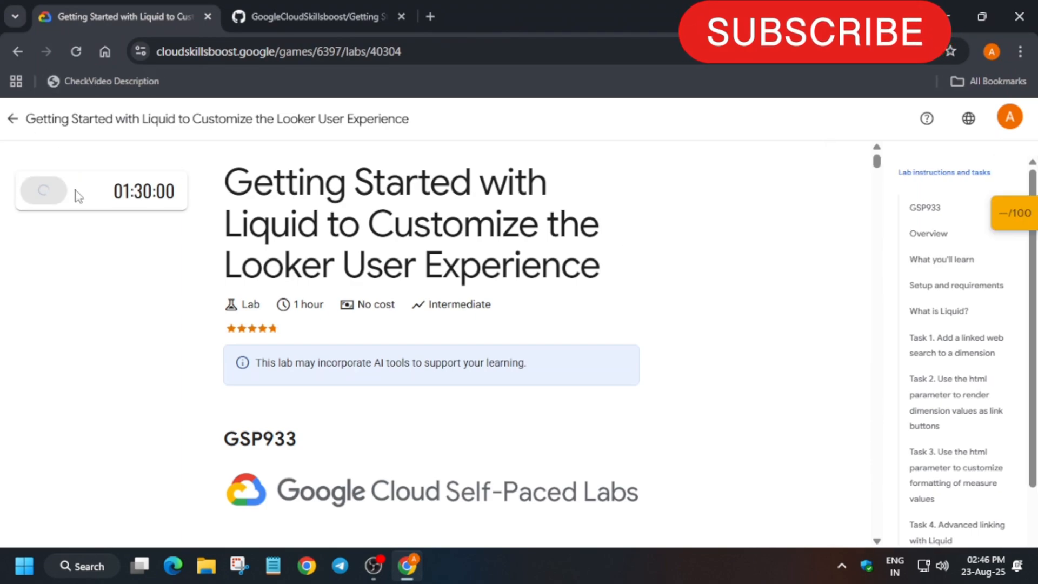
left_click(43, 191)
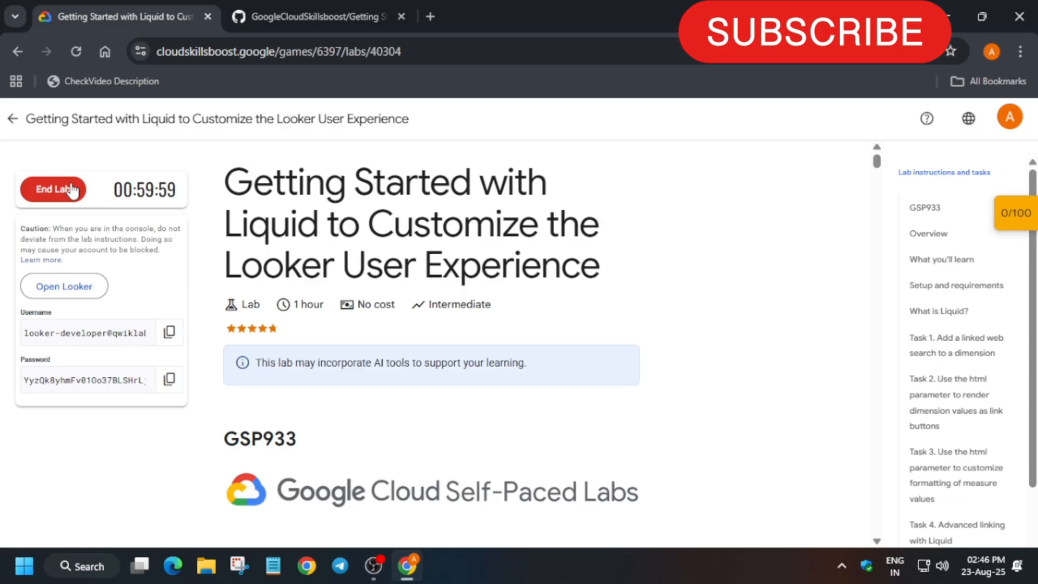
right_click(64, 286)
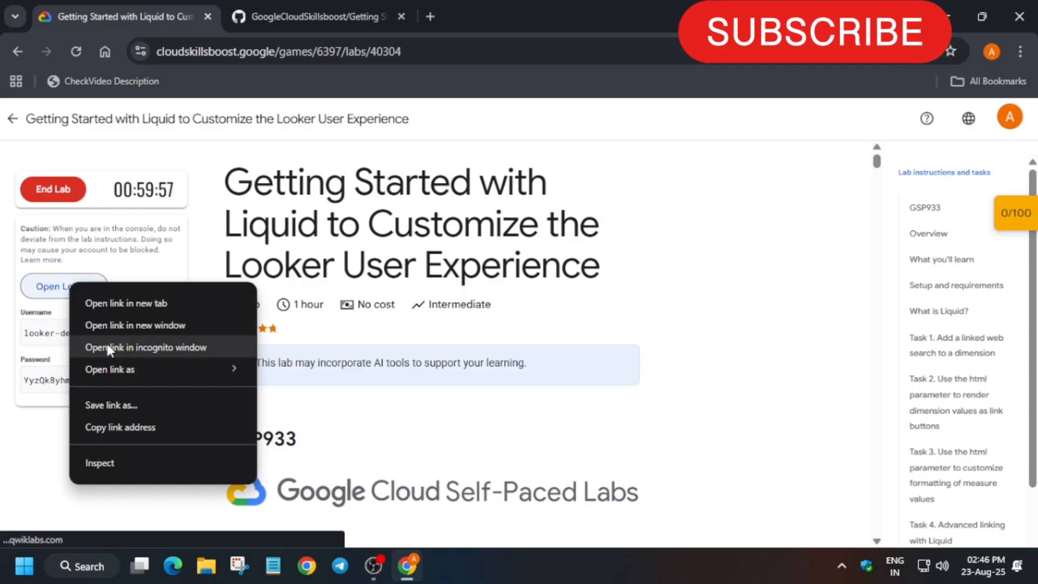
left_click(146, 347)
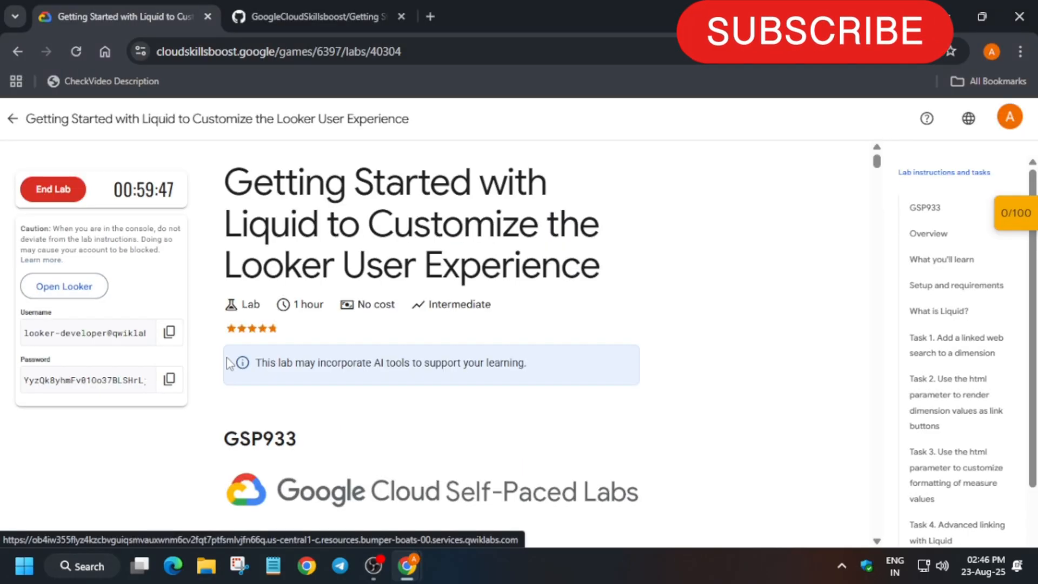
left_click(64, 286)
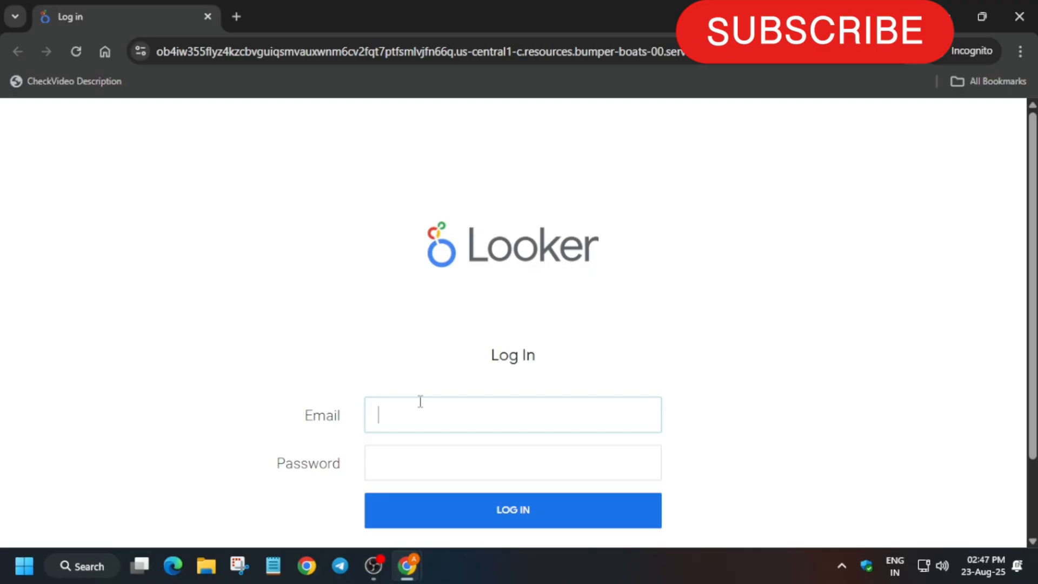
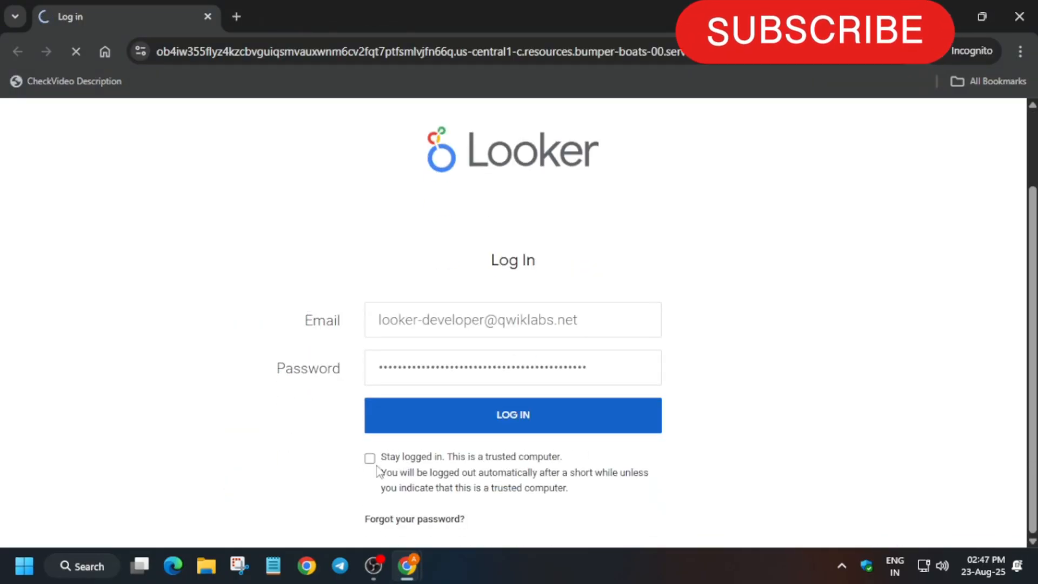
left_click(512, 416)
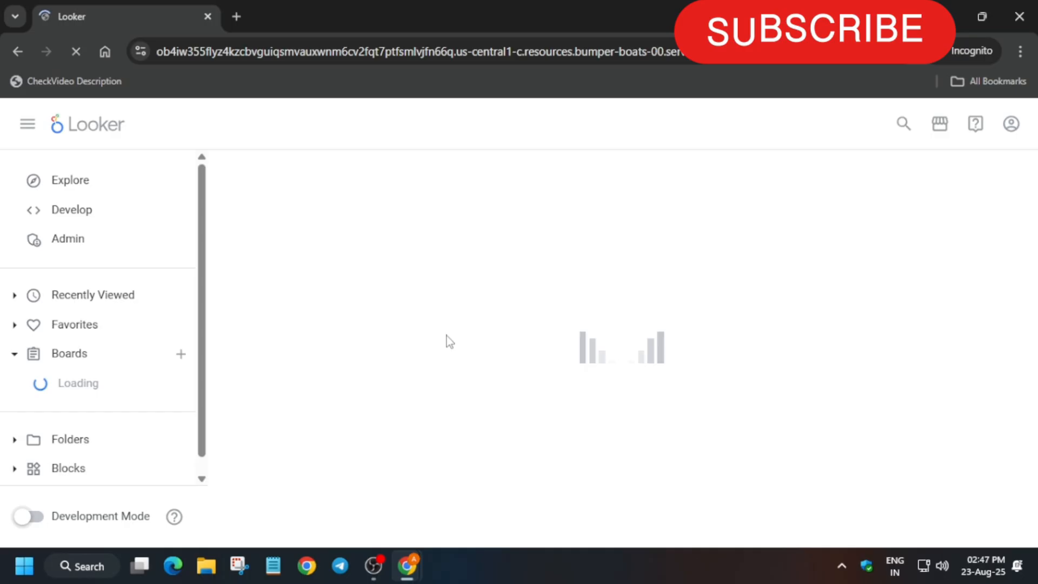
Turn on Development Mode from the left navigation panel, then switch to the lab guide.
left_click(27, 516)
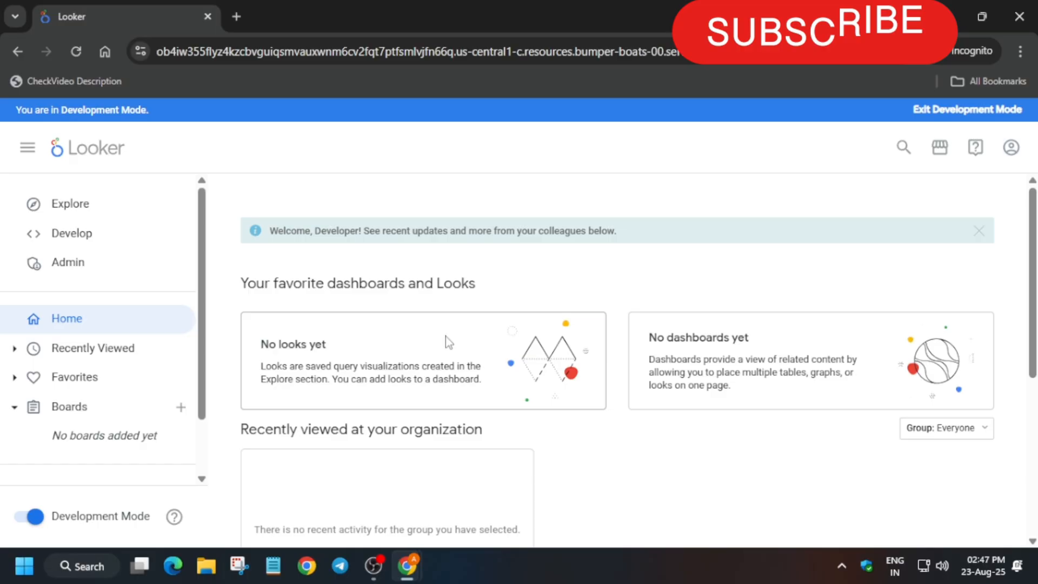
mouse_move(87, 209)
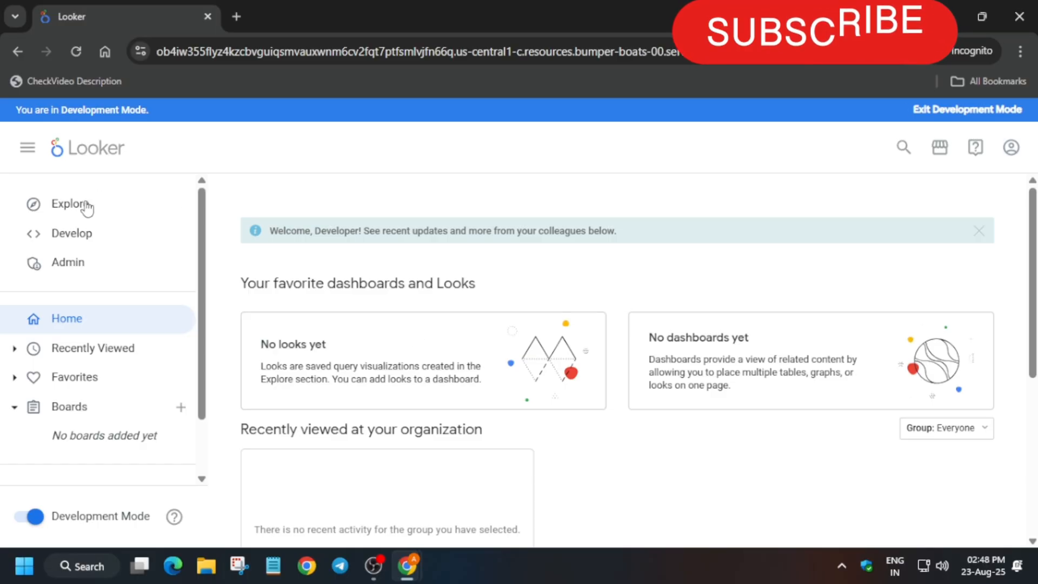
left_click(119, 16)
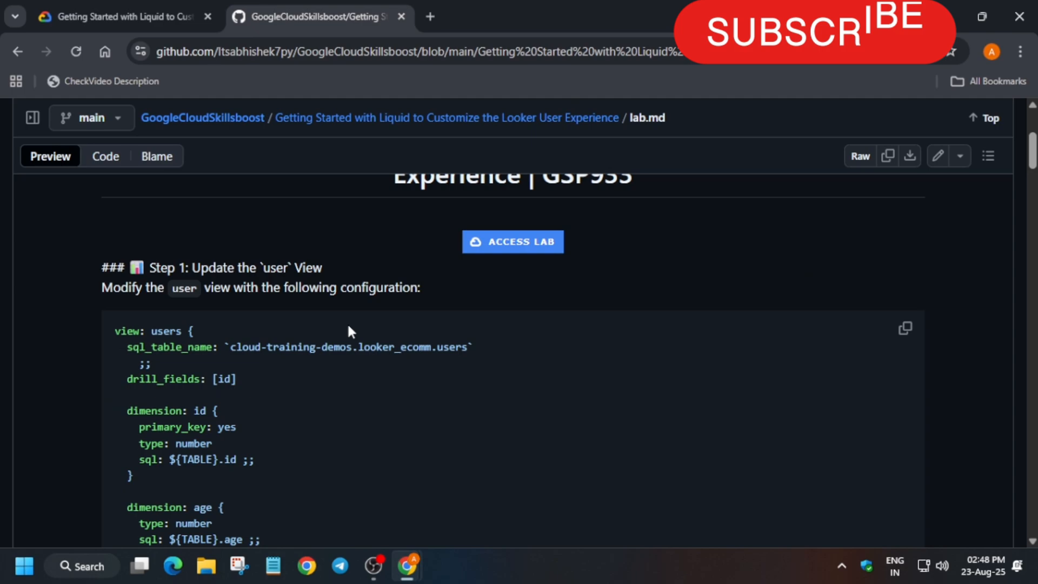
Copy the lab's users view code and open the qwiklabs-ecommerce view files.
left_click(512, 241)
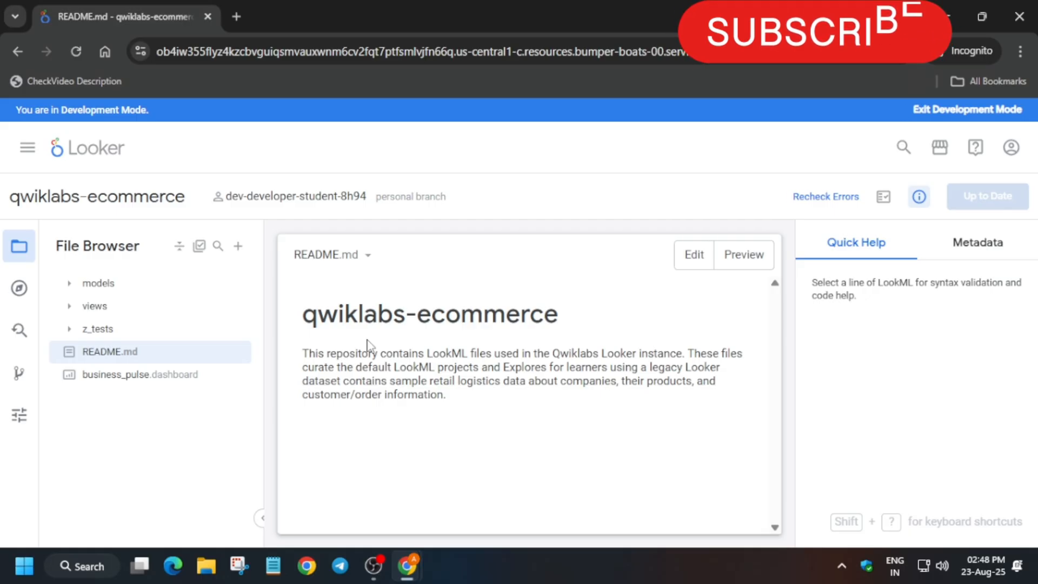
left_click(94, 305)
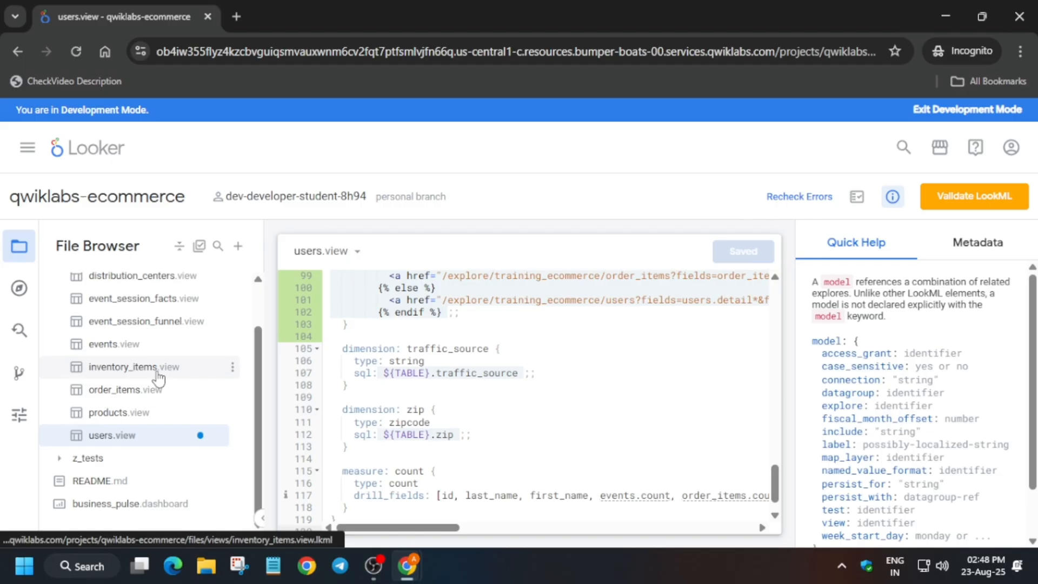
Open order_items.view and find the order_items code in the lab notes.
left_click(126, 389)
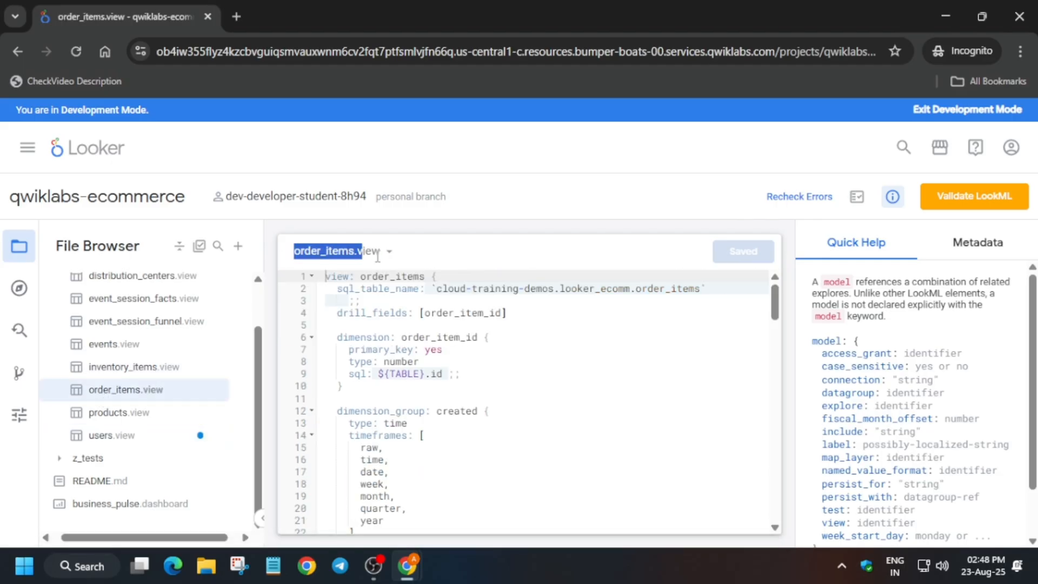
left_click(318, 17)
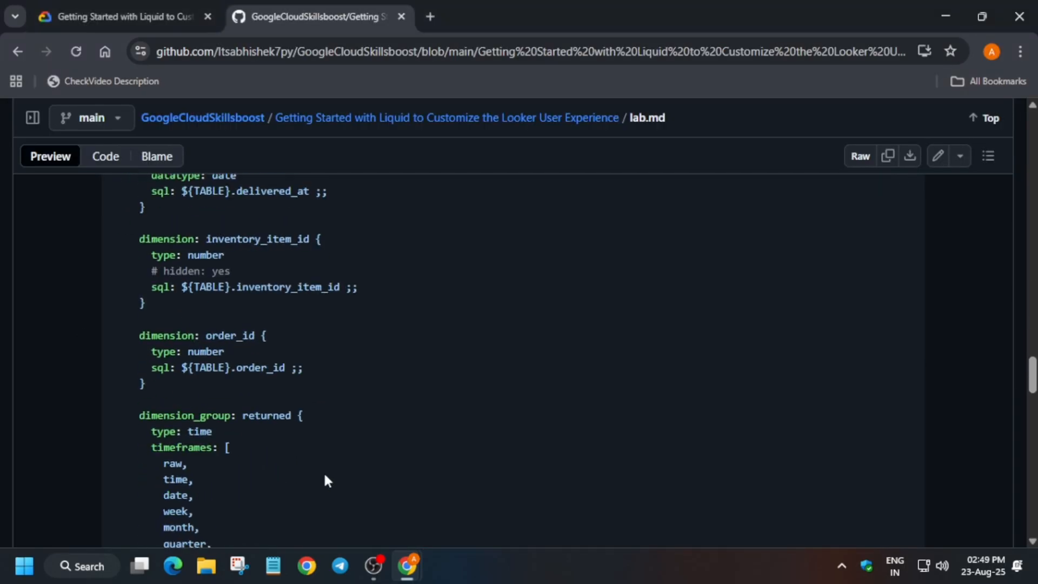
scroll("down", 3)
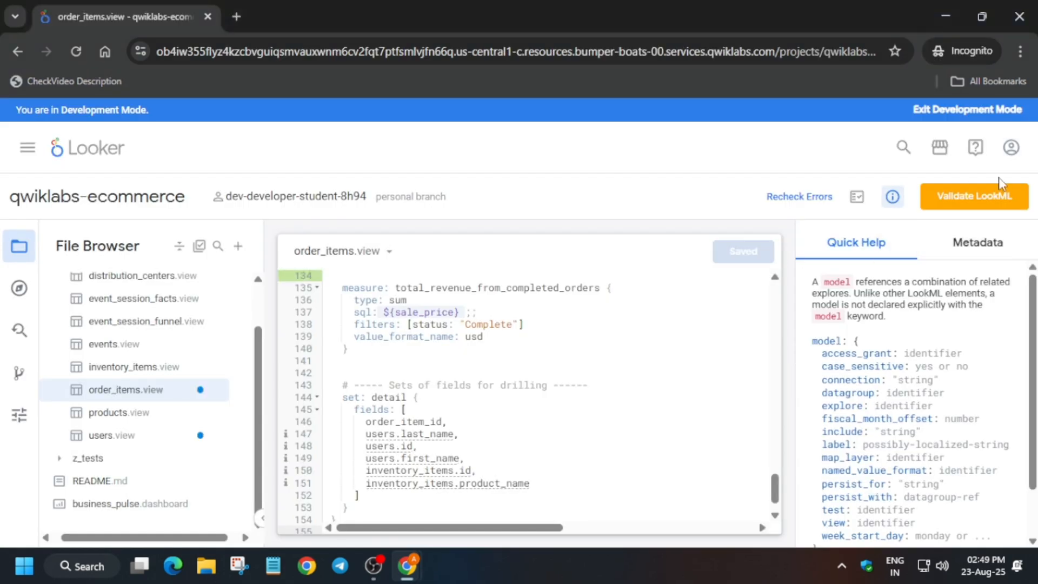
Validate the LookML, then commit the edited views with message 'SUB'.
left_click(974, 196)
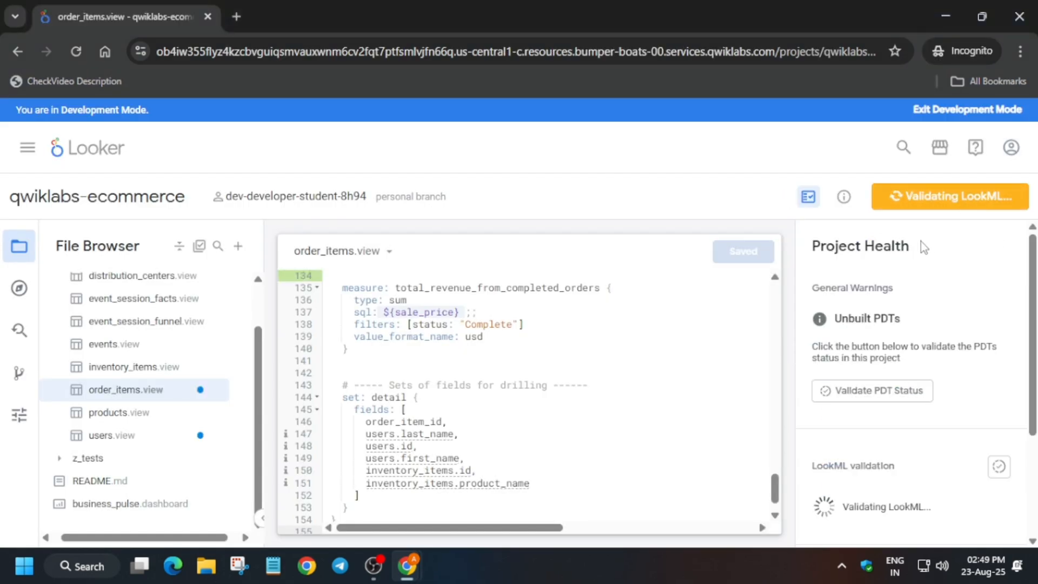
left_click(950, 196)
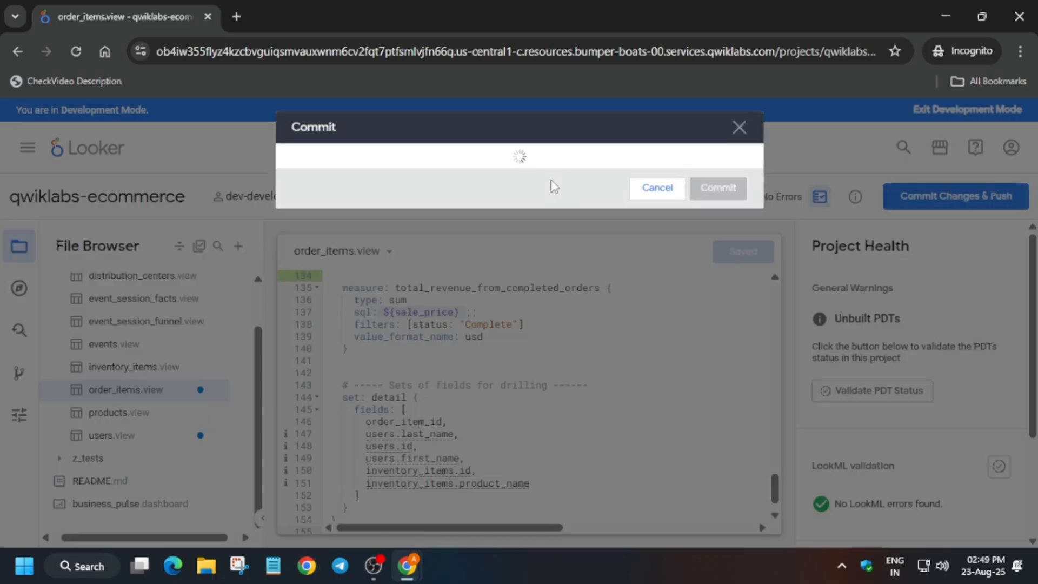
type("SUB")
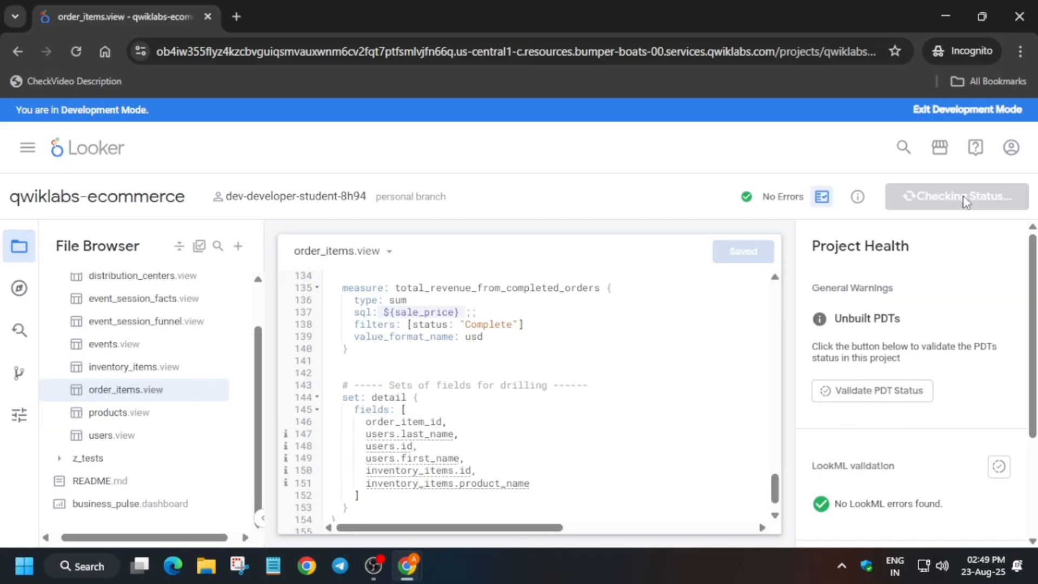
Return to the Skills Boost lab page and show its task progress checks.
left_click(318, 17)
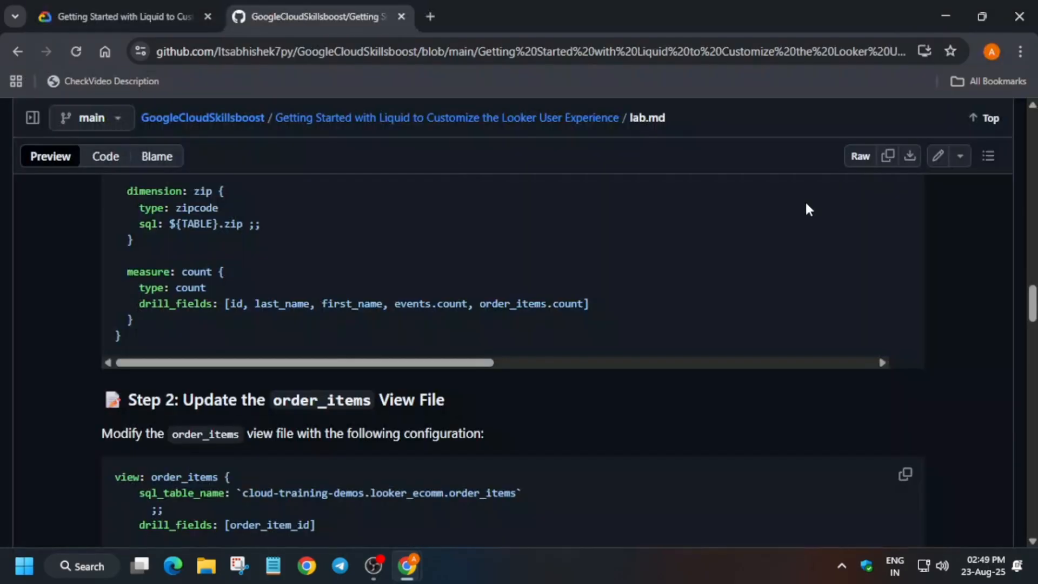
left_click(119, 17)
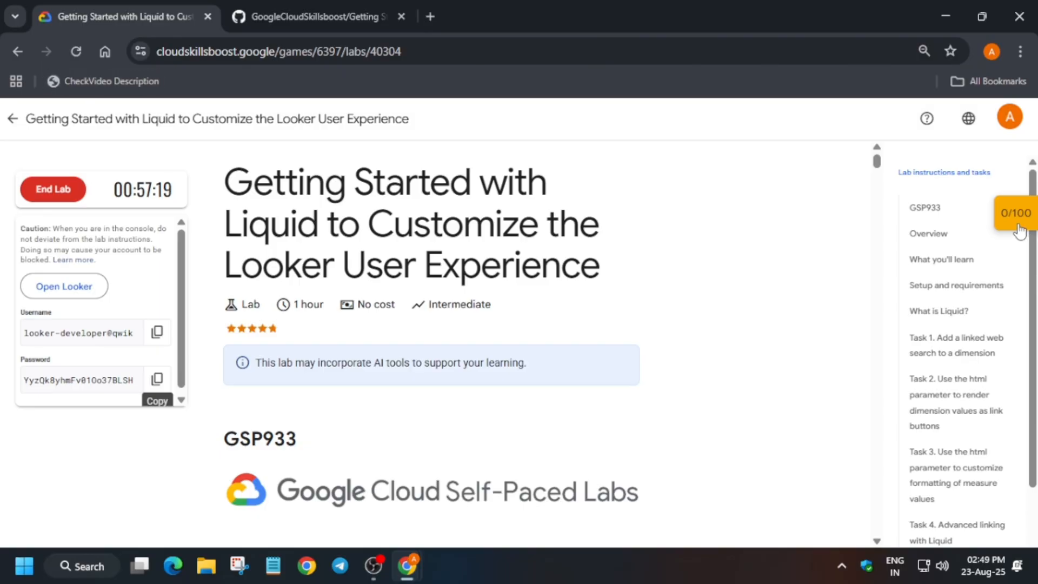
left_click(1014, 212)
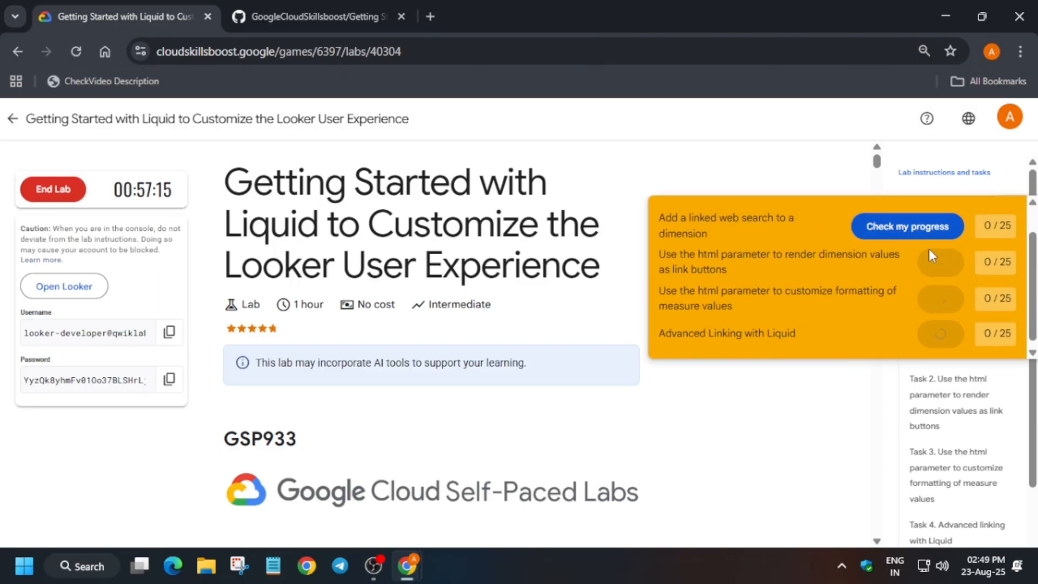